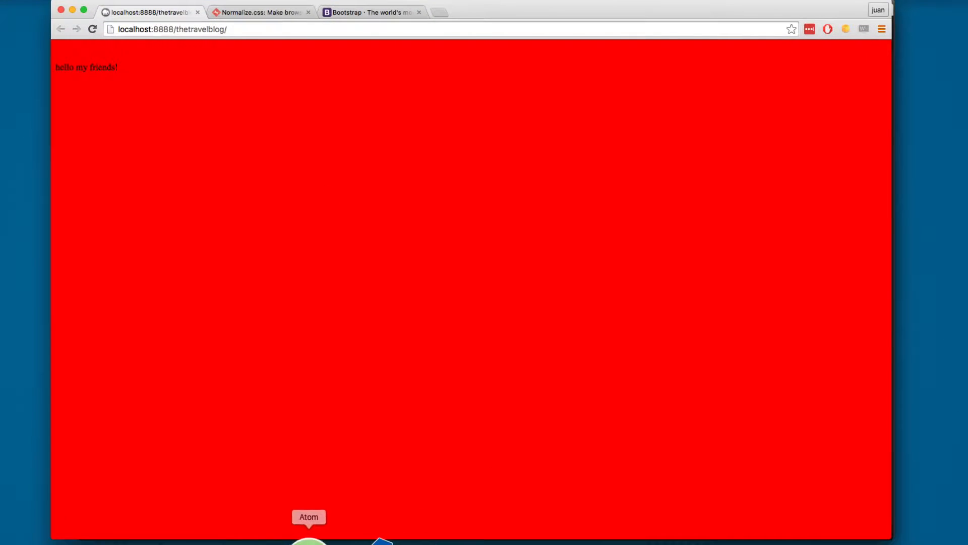
# Reload the local blog page, then bring up the Normalize.css project page.
pyautogui.click(308, 538)
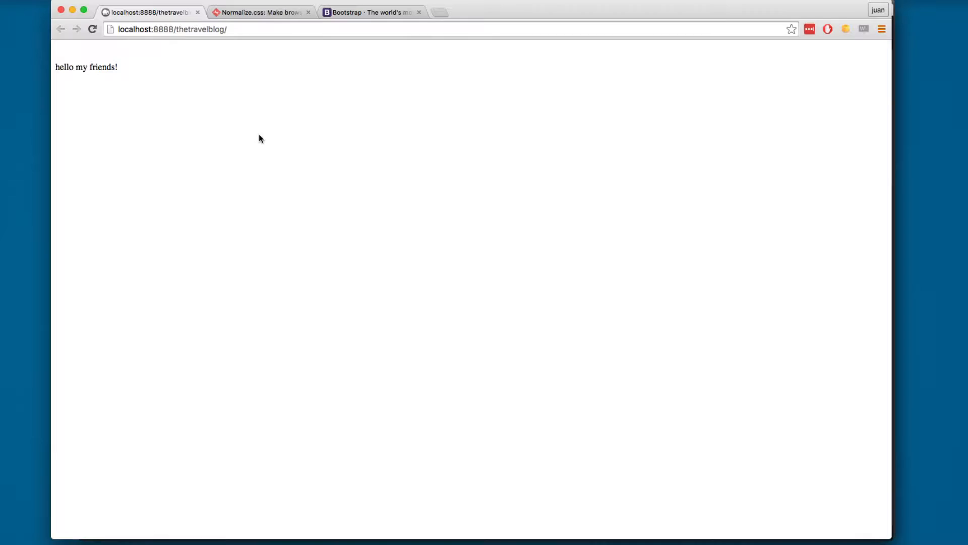
pyautogui.click(260, 12)
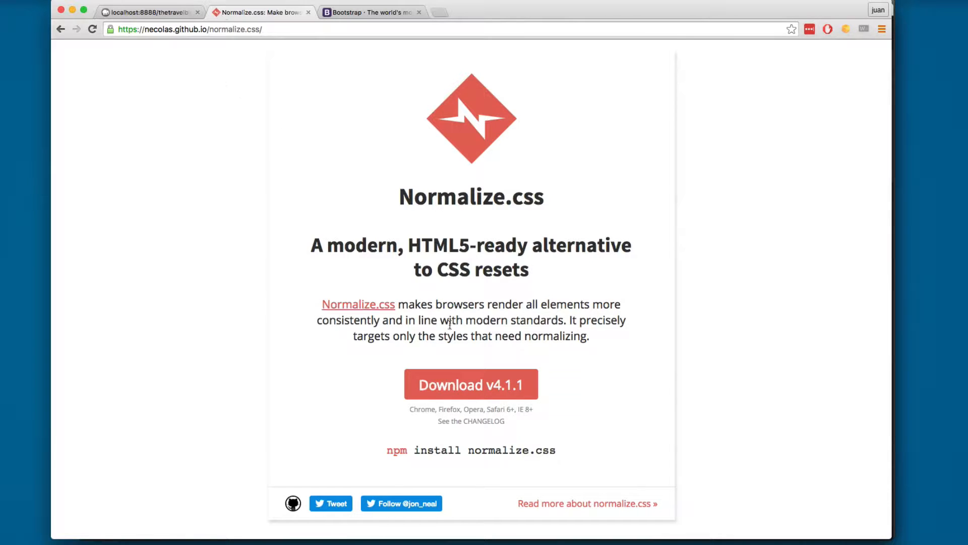
# View the raw normalize.css source and create css/normalize.css in the theme folder.
pyautogui.click(471, 384)
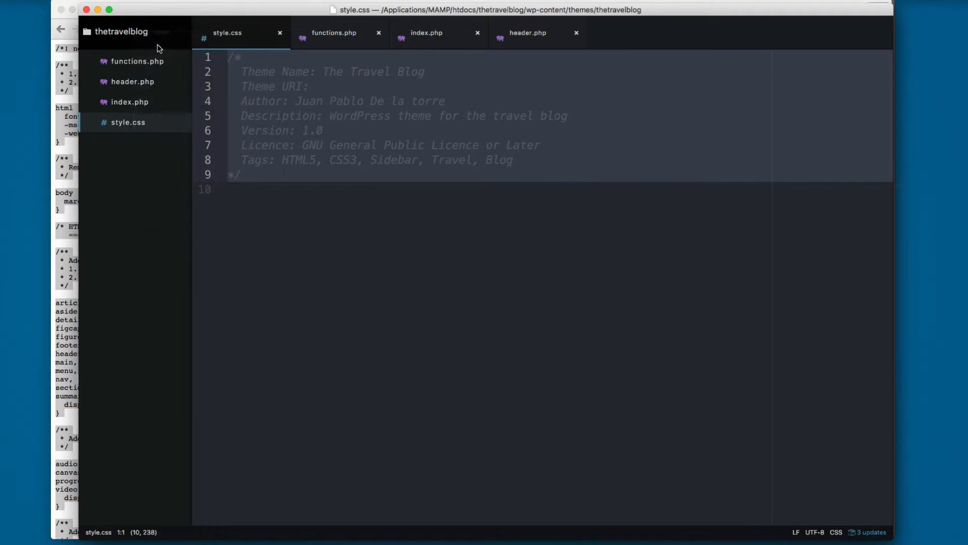
pyautogui.rightClick(117, 58)
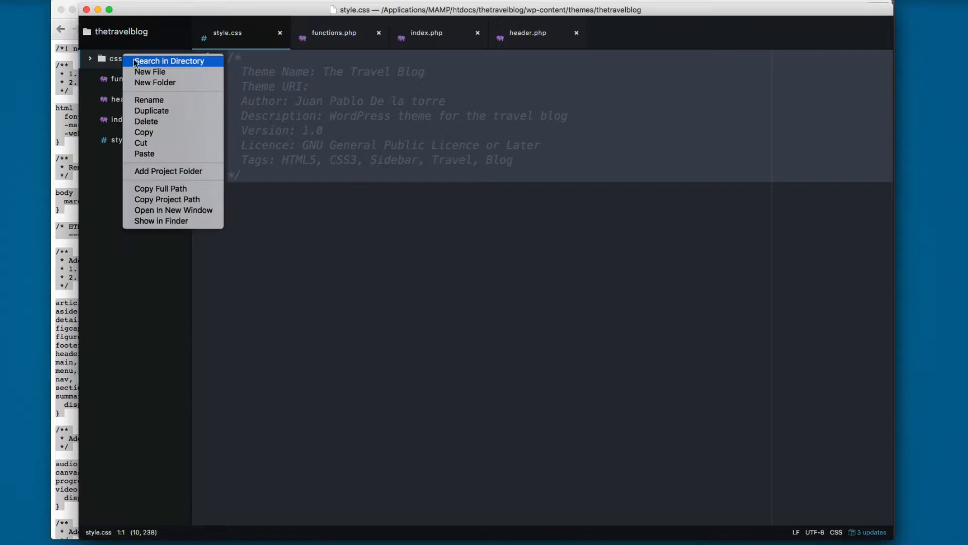
pyautogui.click(149, 71)
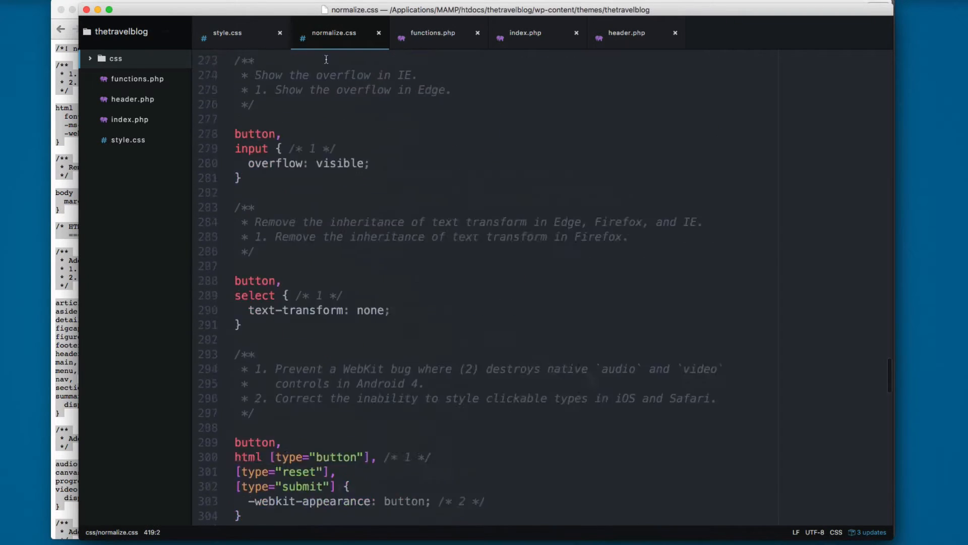
pyautogui.click(263, 12)
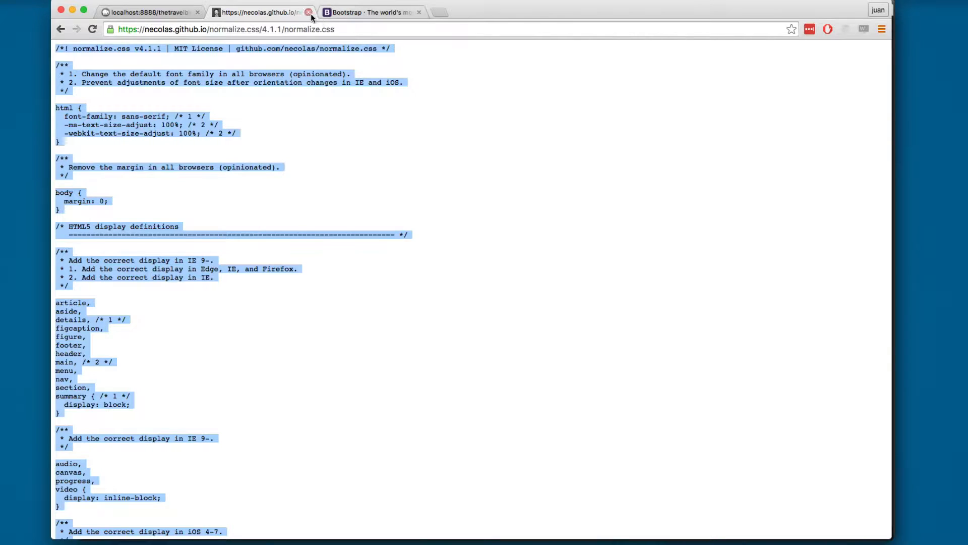
# Close the raw normalize page and select Bootstrap's CDN stylesheet URL on the Getting started page.
pyautogui.click(308, 13)
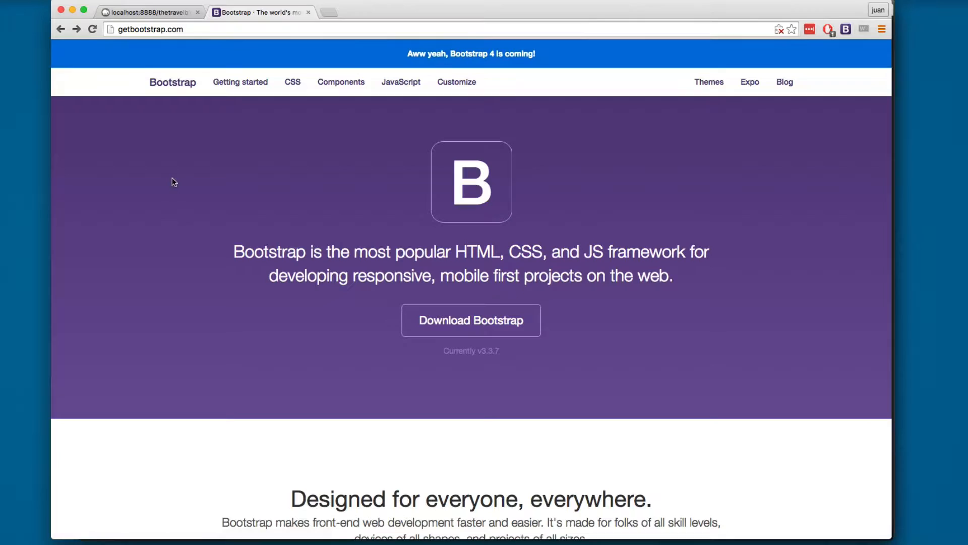
pyautogui.moveTo(165, 183)
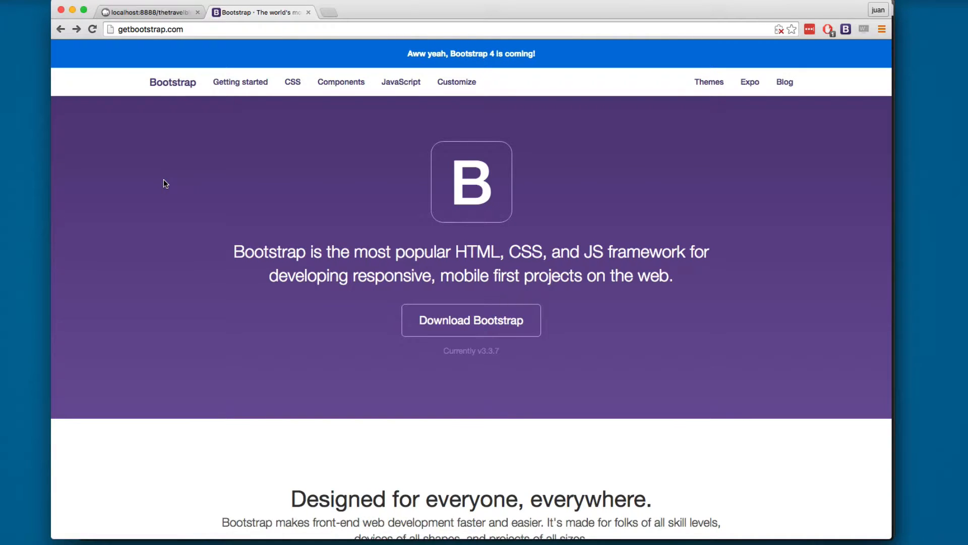
pyautogui.moveTo(240, 125)
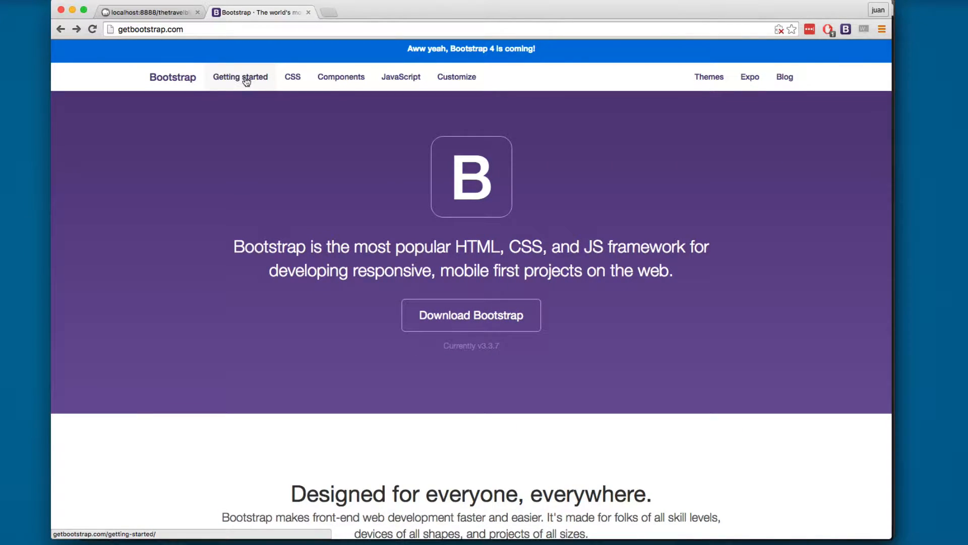
pyautogui.click(240, 76)
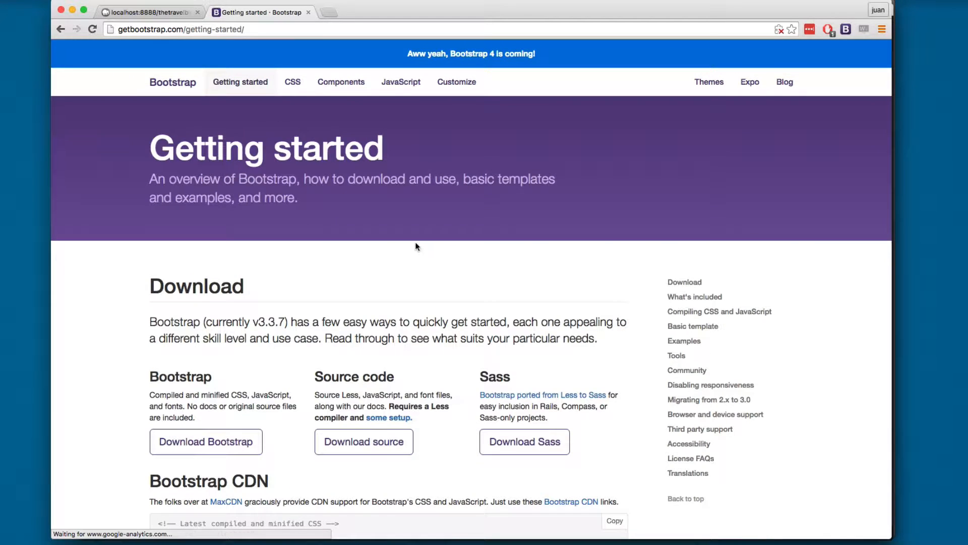
pyautogui.scroll(-3)
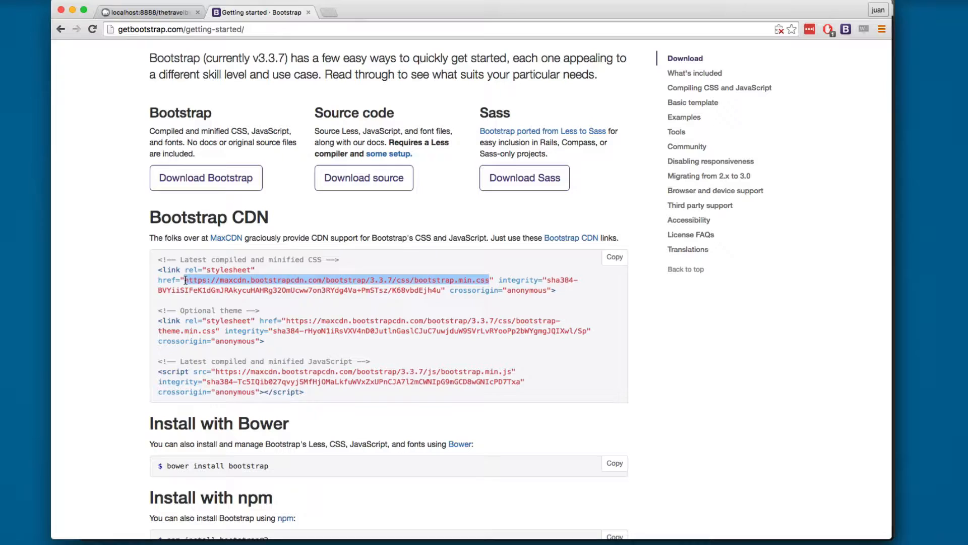
pyautogui.click(468, 290)
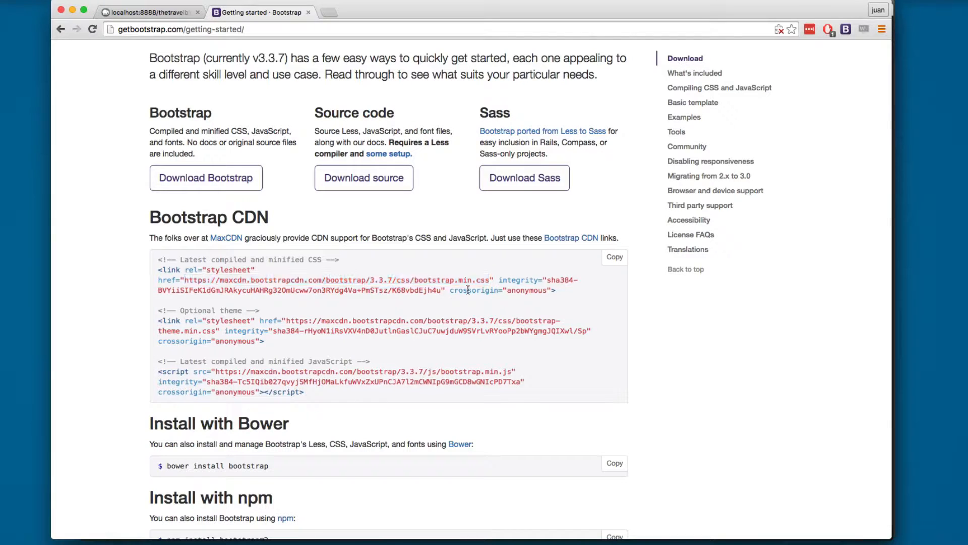
pyautogui.moveTo(183, 279); pyautogui.dragTo(488, 279)
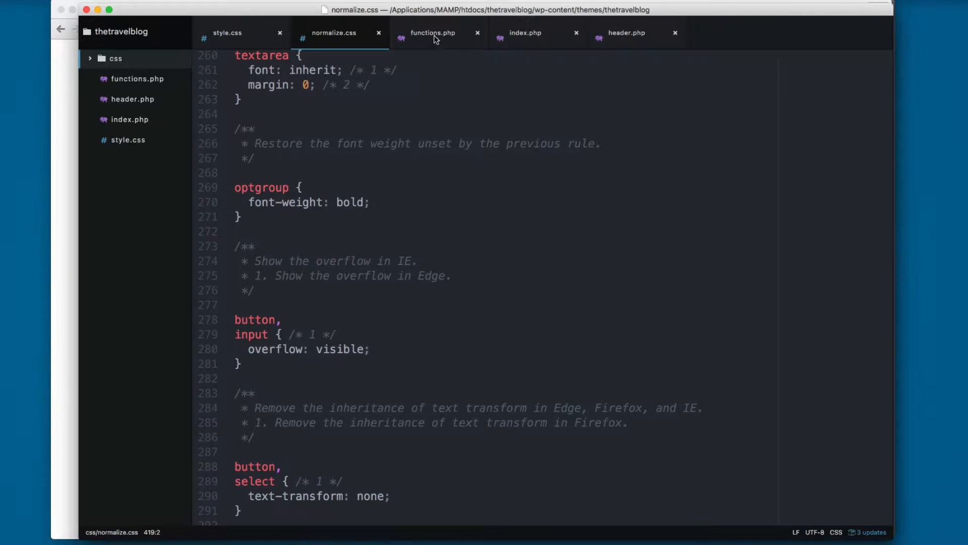
# In functions.php, enqueue the 'bootstrap' stylesheet from the Bootstrap CDN URL.
pyautogui.click(433, 33)
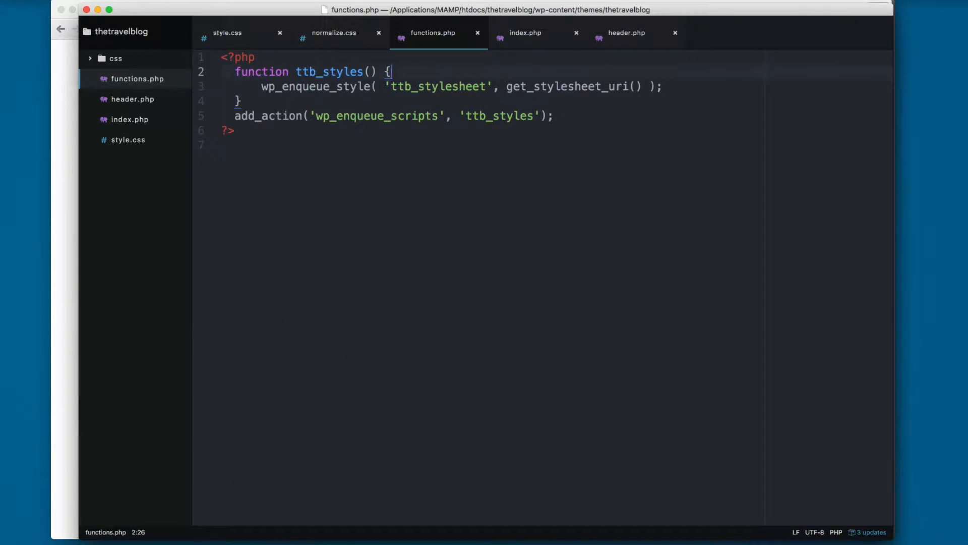
pyautogui.press('Enter')
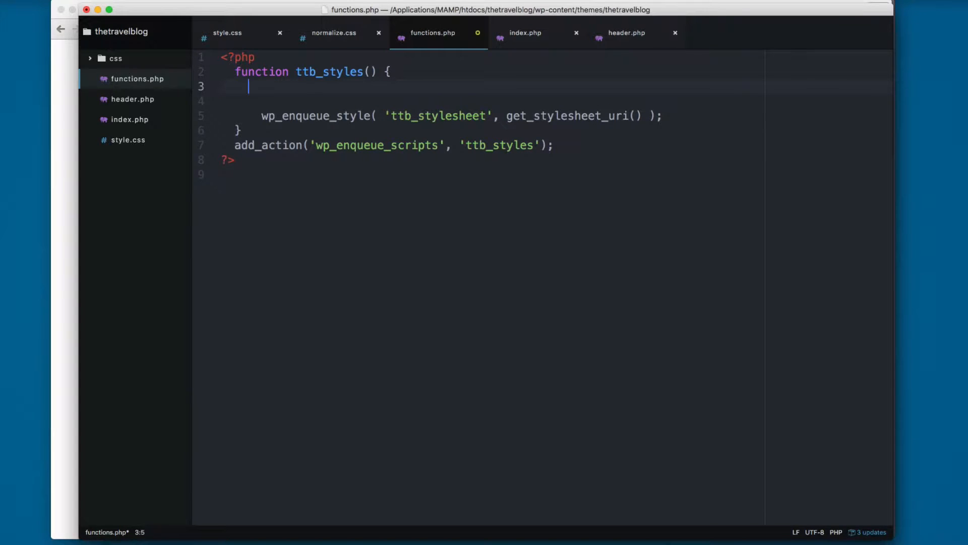
pyautogui.write('wp')
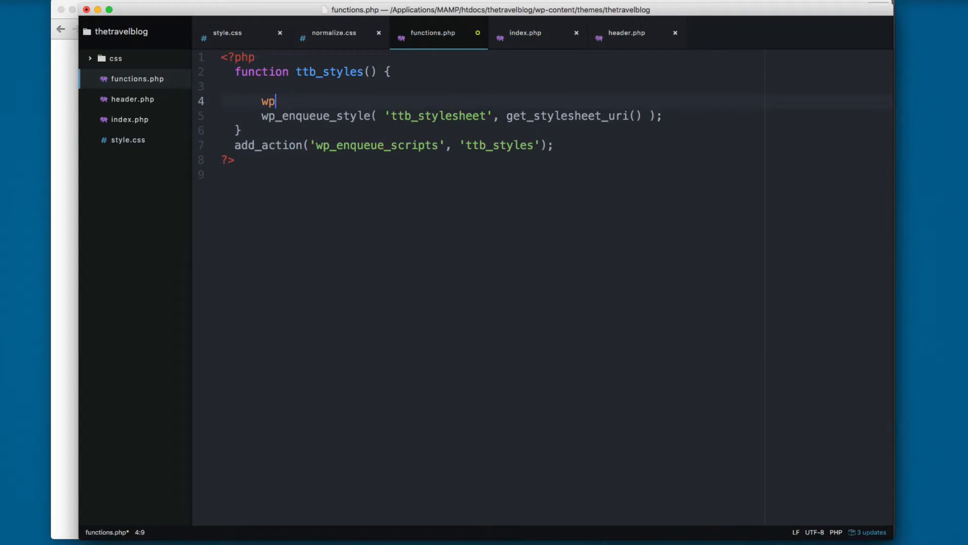
pyautogui.write("_enqueue_style( 'b', $src = false, $deps = array(), $ver = false, $media = 'all'")
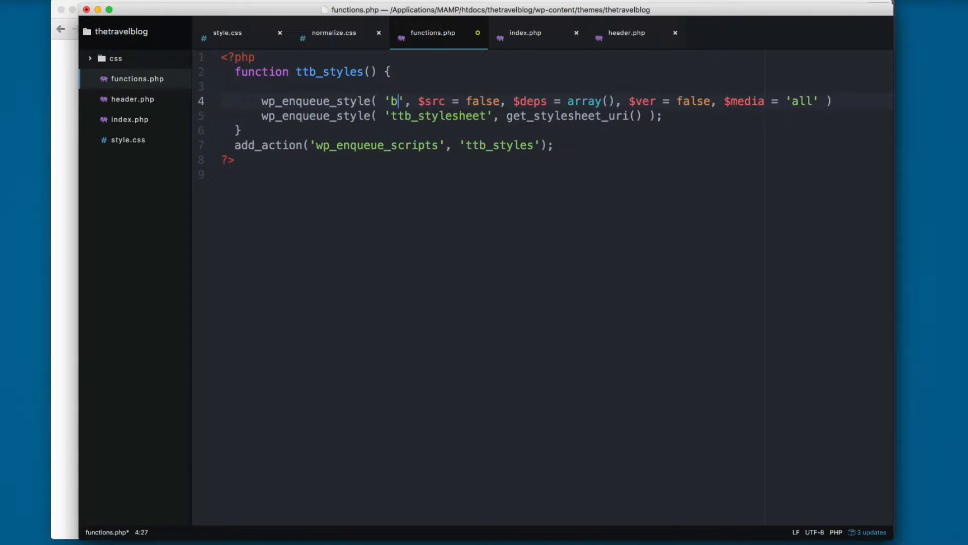
pyautogui.write('ootstrap\', "https://maxcdn.bootstrapcdn.com/bootstrap/3.3.7/css/bootstrap')
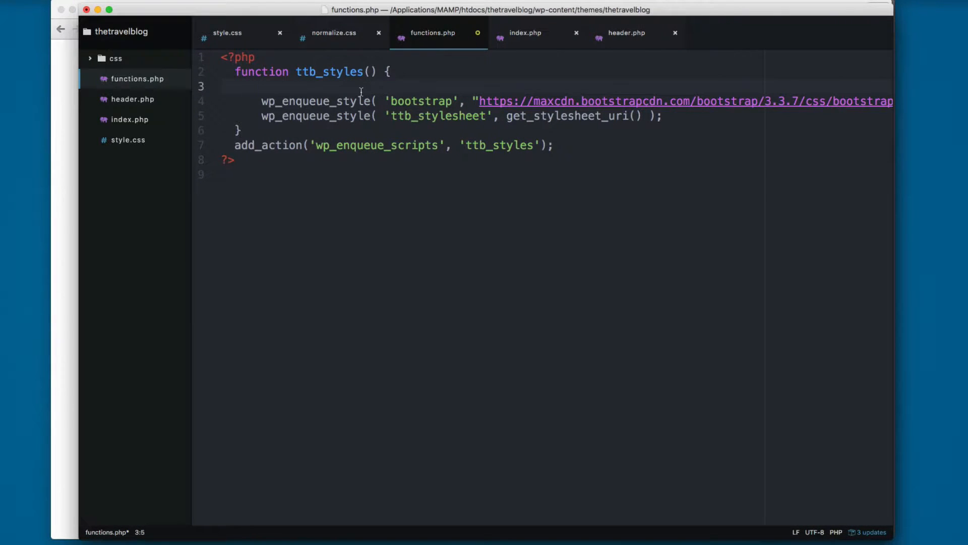
# Enqueue 'normalize' from get_stylesheet_directory_uri() . '/css/normalize.css'.
pyautogui.write('wp_')
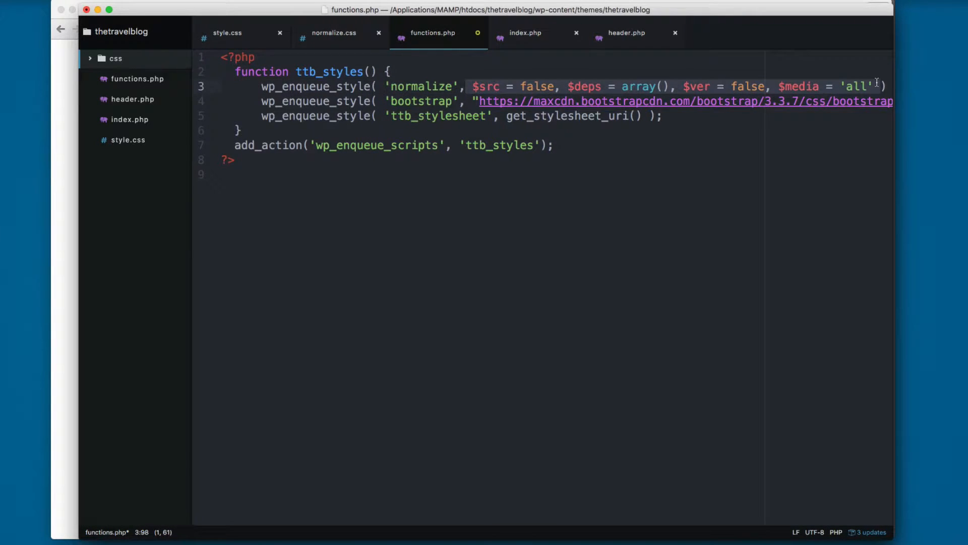
pyautogui.write('get_stylesheet_directory_uri())')
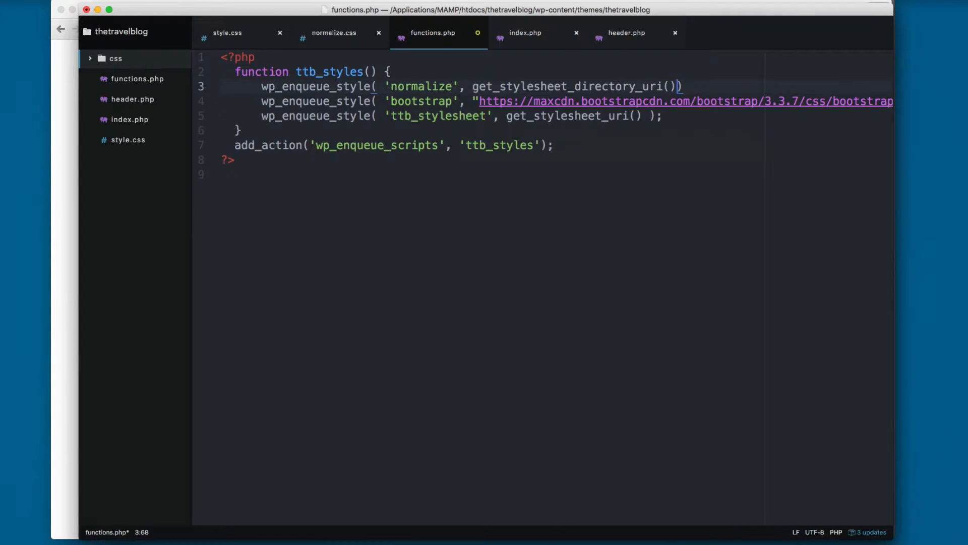
pyautogui.write(". '/")
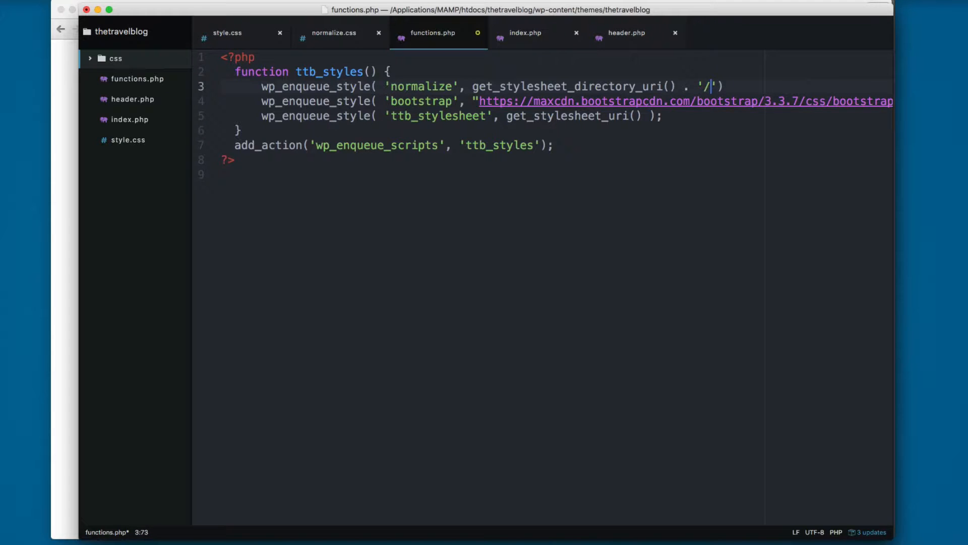
pyautogui.write('css/normal')
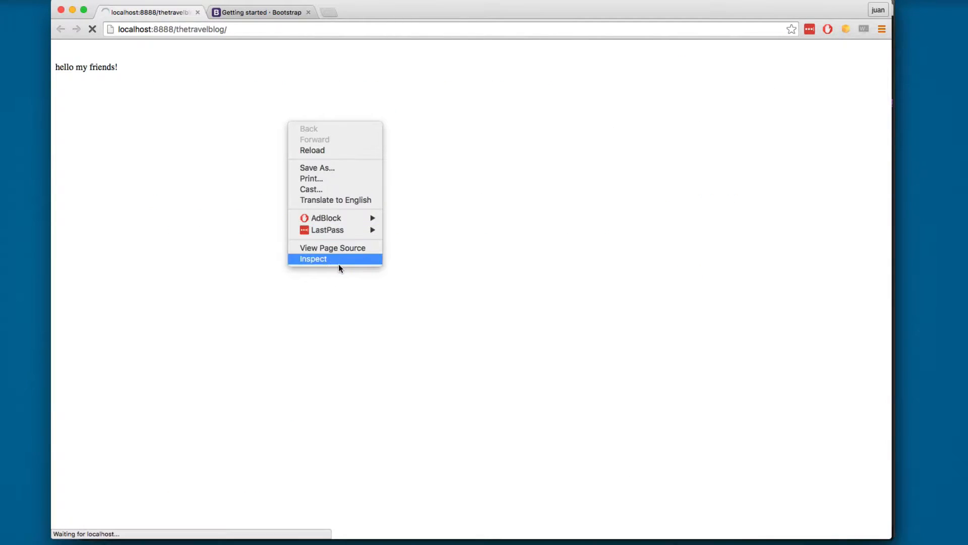
# Check the blog in the developer console, then select Bootstrap's bootstrap.min.js CDN URL.
pyautogui.click(313, 259)
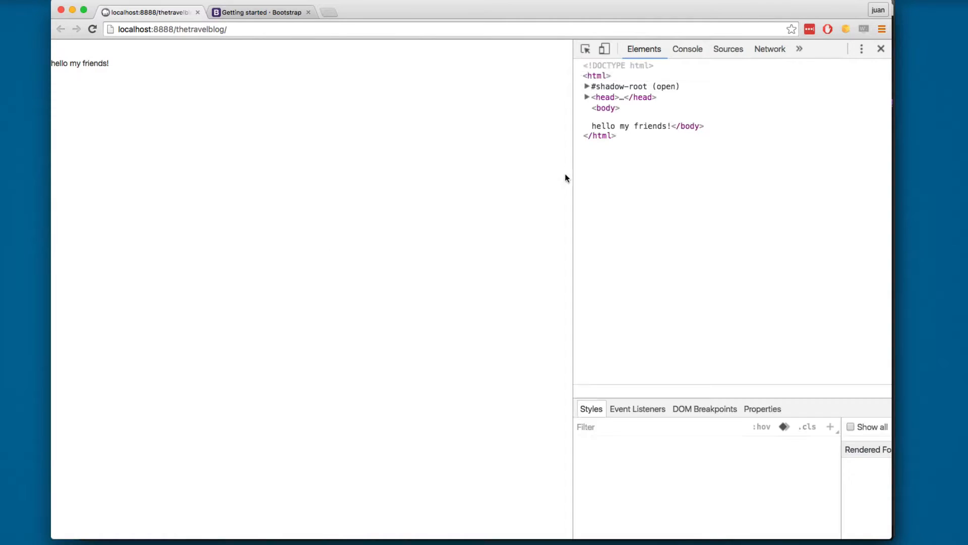
pyautogui.click(687, 49)
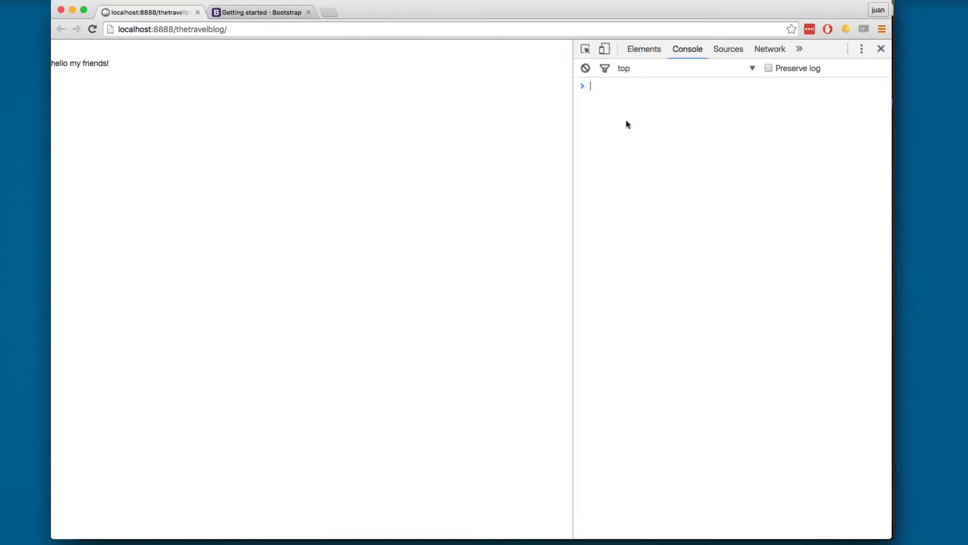
pyautogui.click(259, 12)
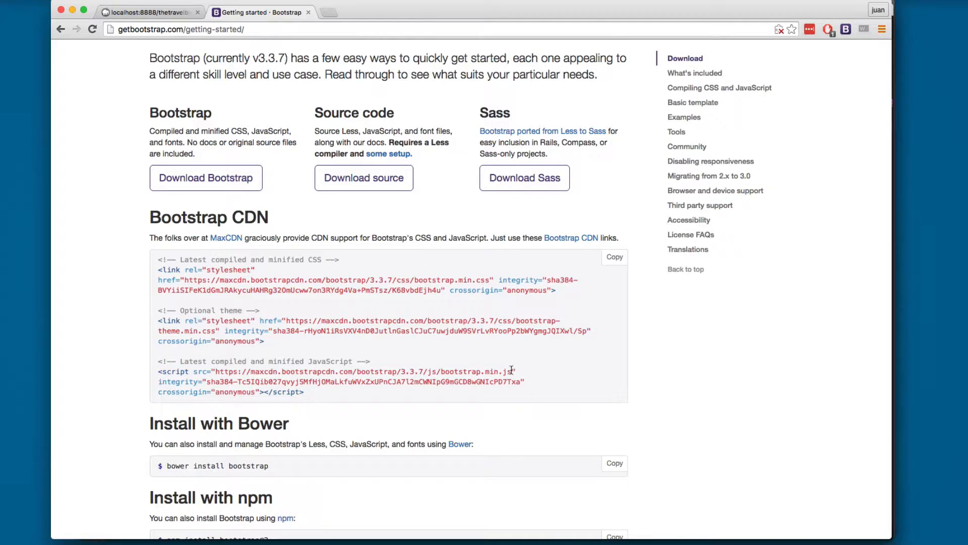
pyautogui.moveTo(215, 371); pyautogui.dragTo(512, 371)
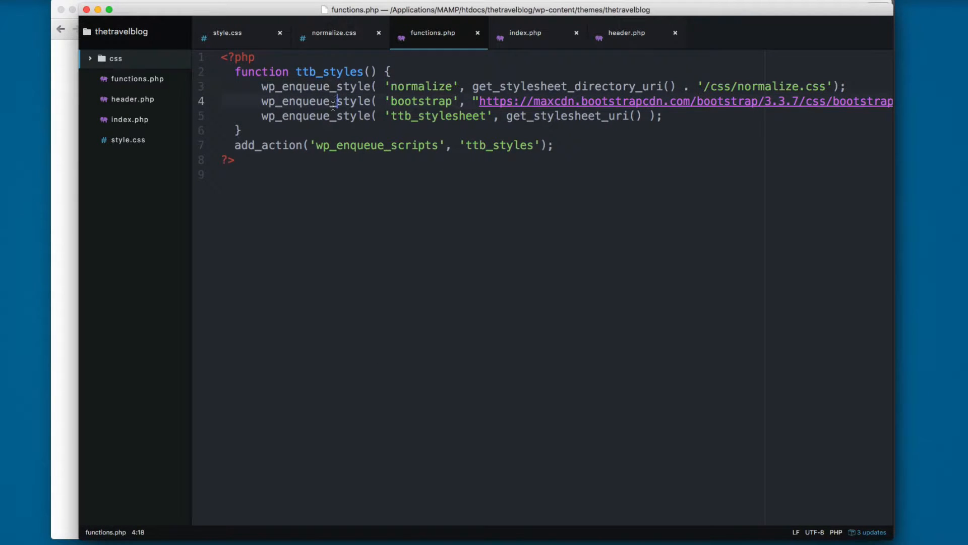
# Add wp_enqueue_script('bootstrapjs', …) with the Bootstrap CDN JavaScript URL.
pyautogui.click(664, 116)
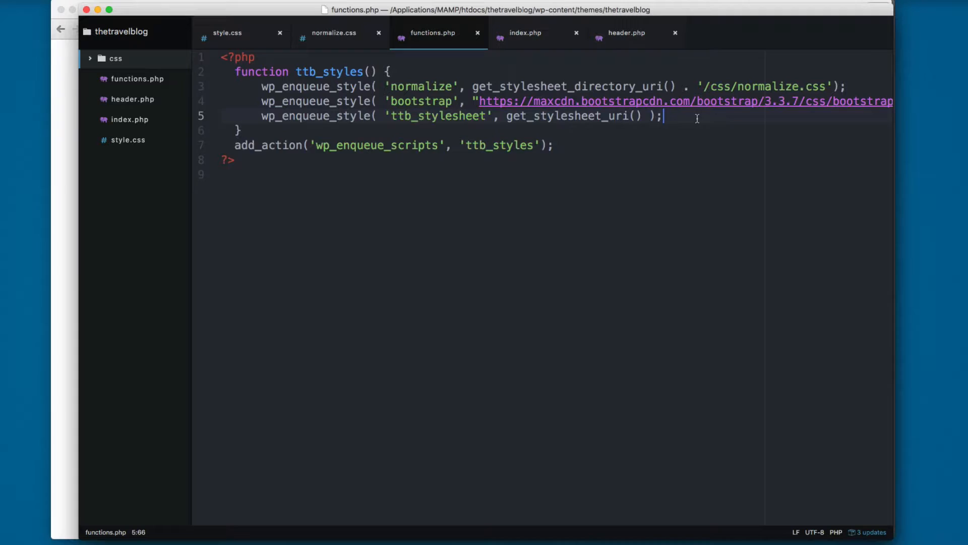
pyautogui.write('wp_enqueue_sc')
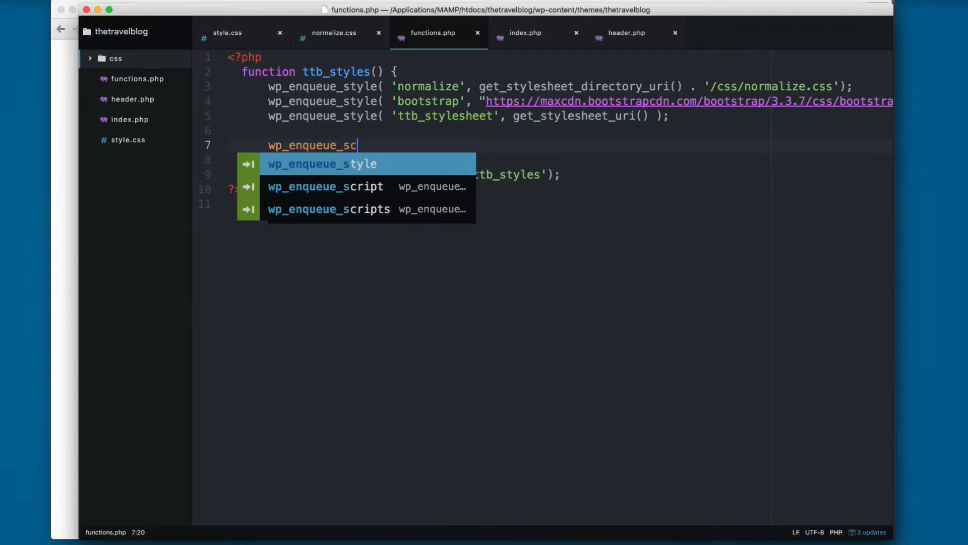
pyautogui.write("ript('")
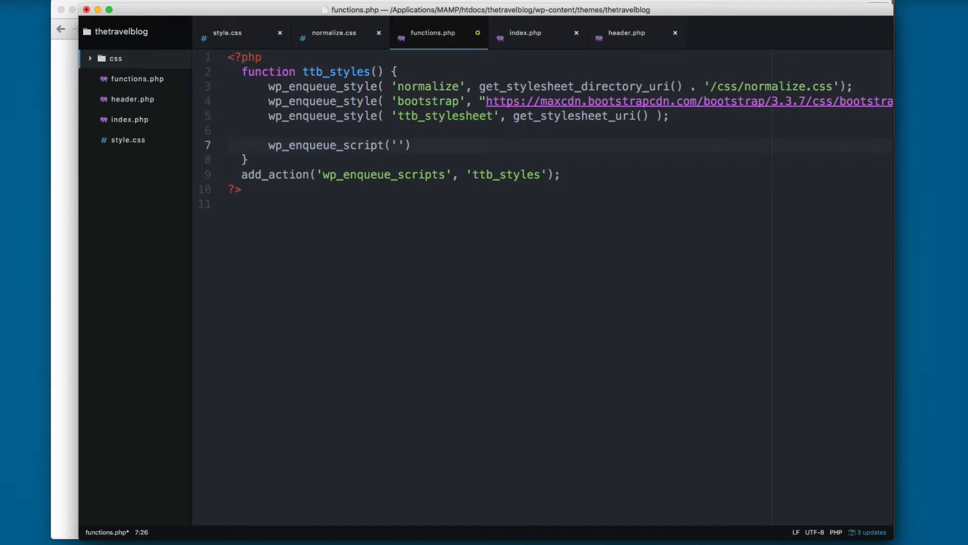
pyautogui.write('bootstrap')
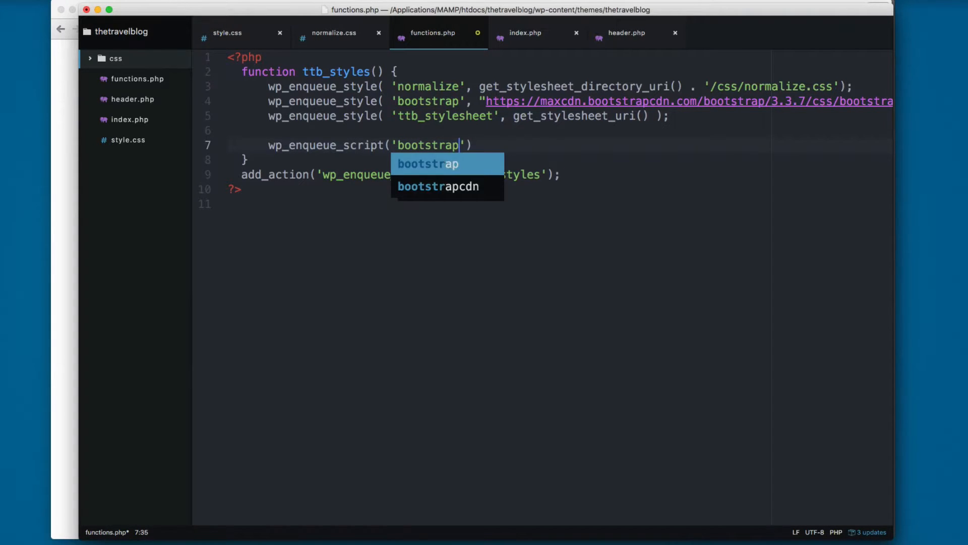
pyautogui.write('js,')
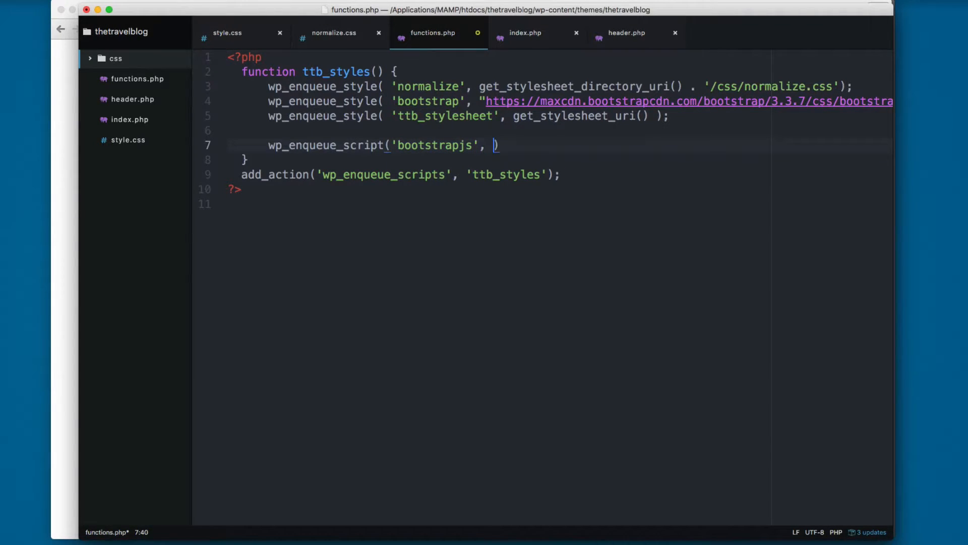
pyautogui.write('"')
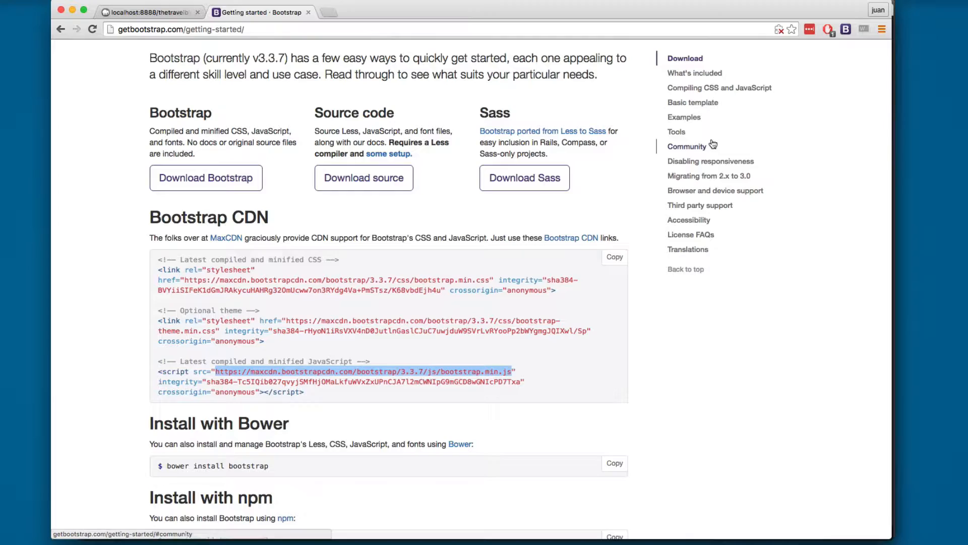
# Inspect the blog page and check the browser console for errors.
pyautogui.rightClick(308, 185)
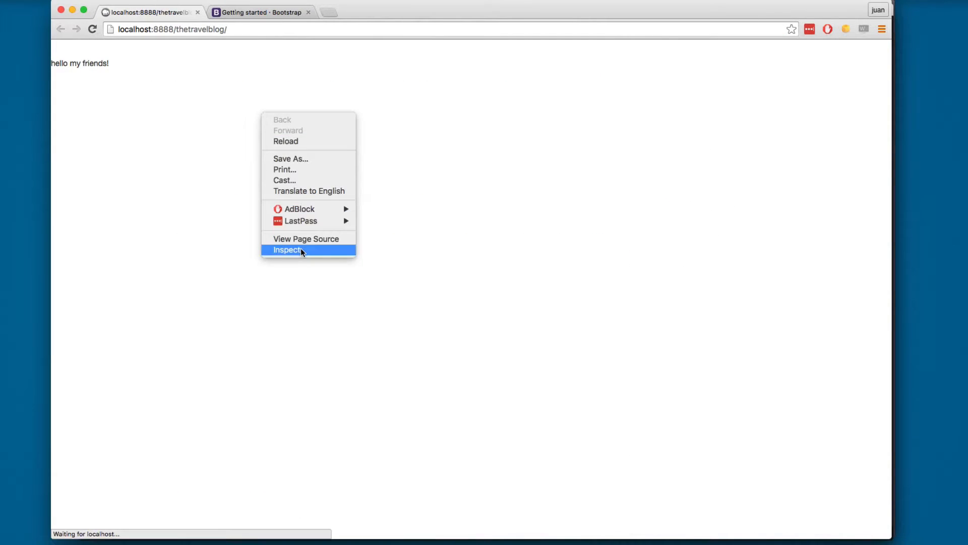
pyautogui.click(286, 249)
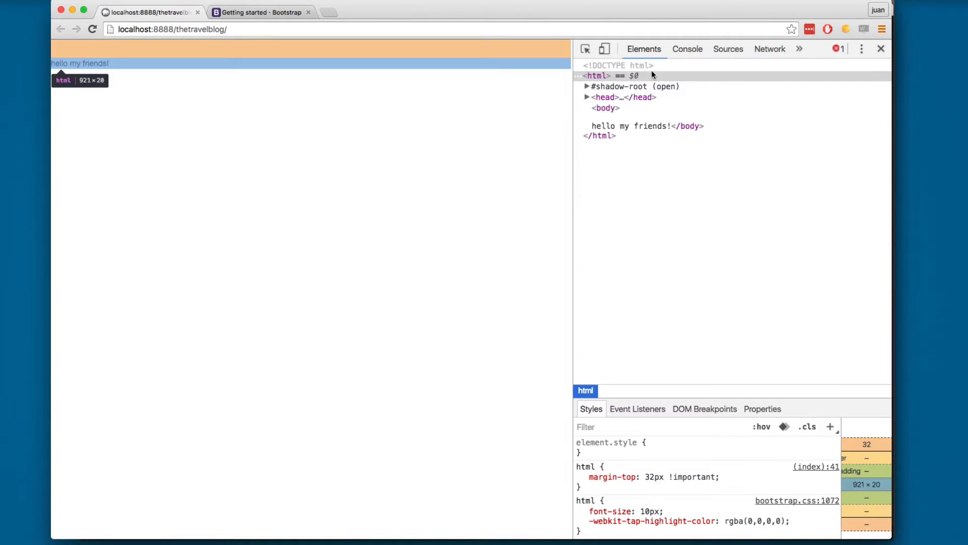
pyautogui.click(687, 48)
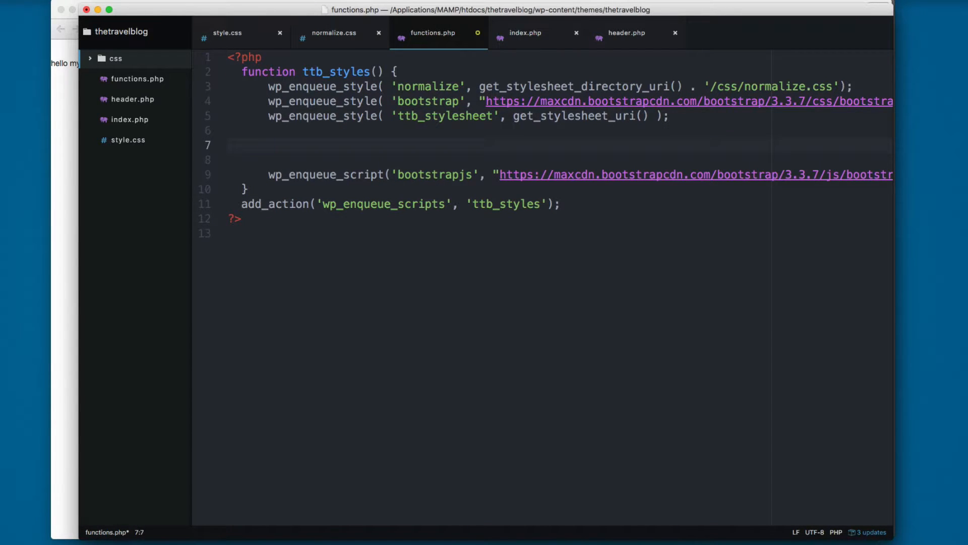
# Add wp_enqueue_script('jquery') and reload the blog to check scripts.
pyautogui.write('w')
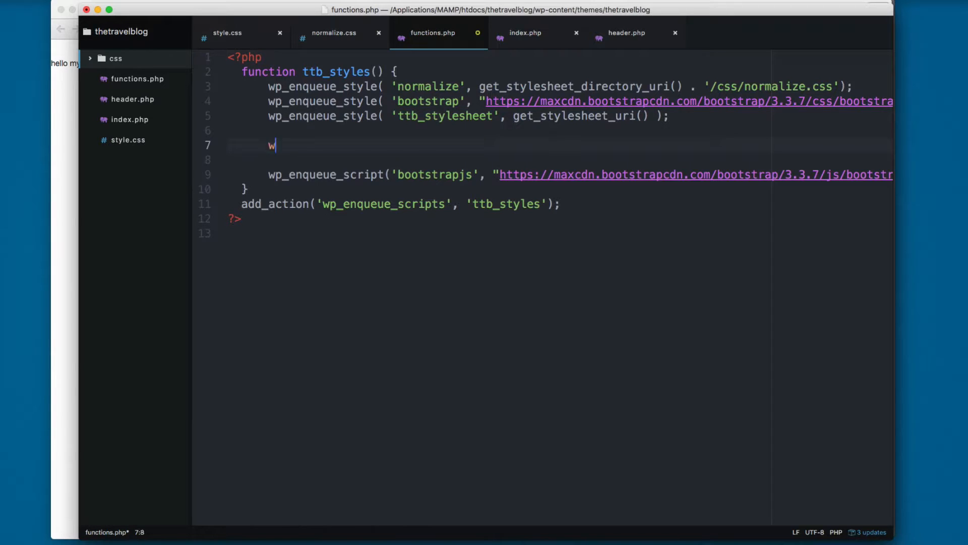
pyautogui.write('p_enqueue_')
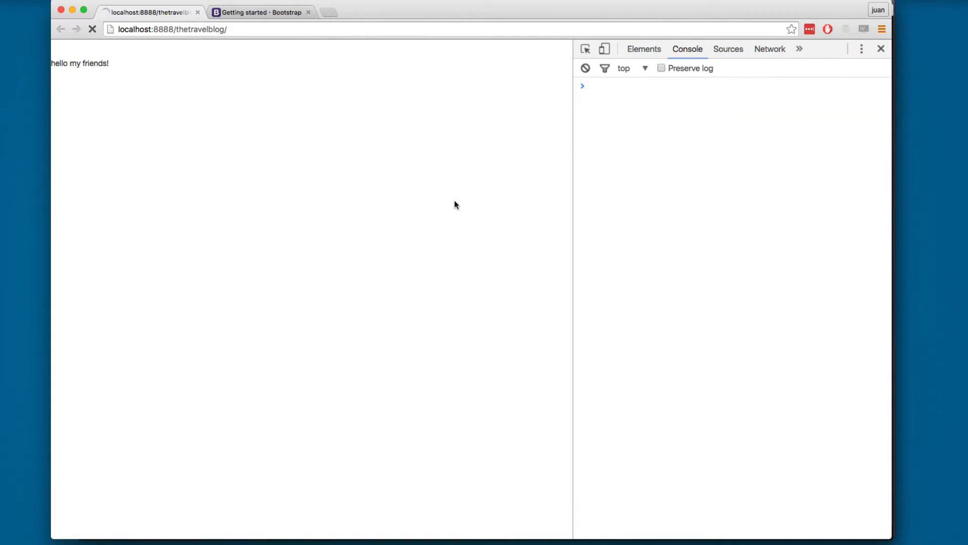
pyautogui.click(92, 29)
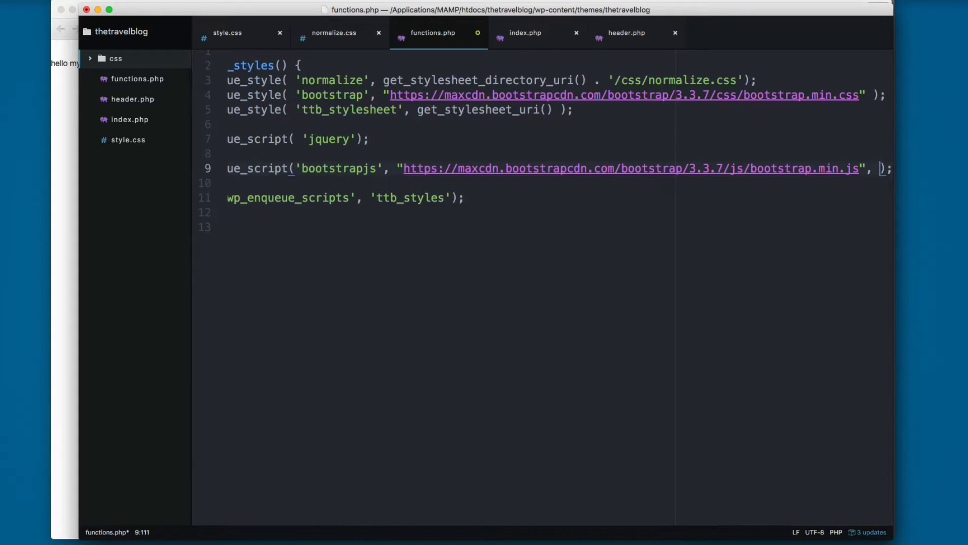
# Give bootstrapjs array('jquery'), version '3.3.7' and true for footer loading.
pyautogui.write('array(')
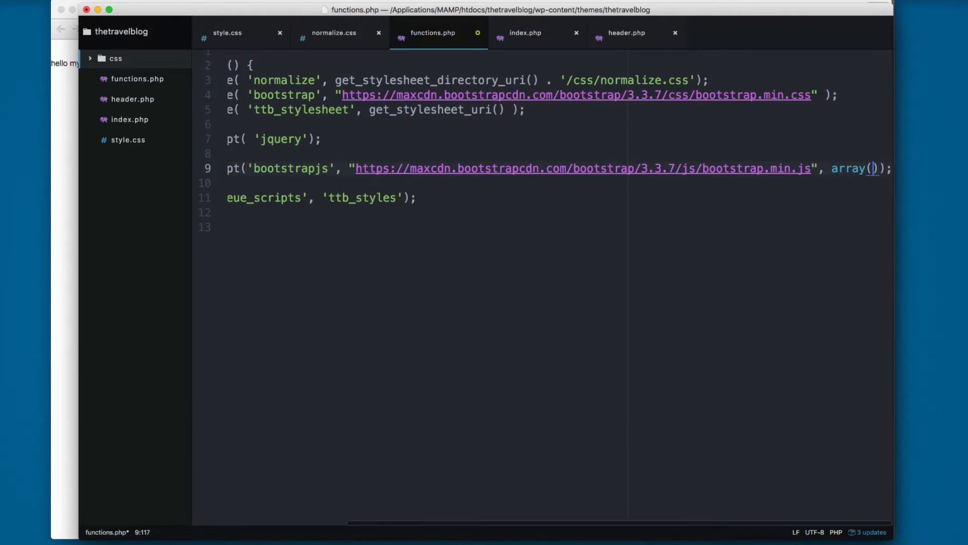
pyautogui.write("'jquery'")
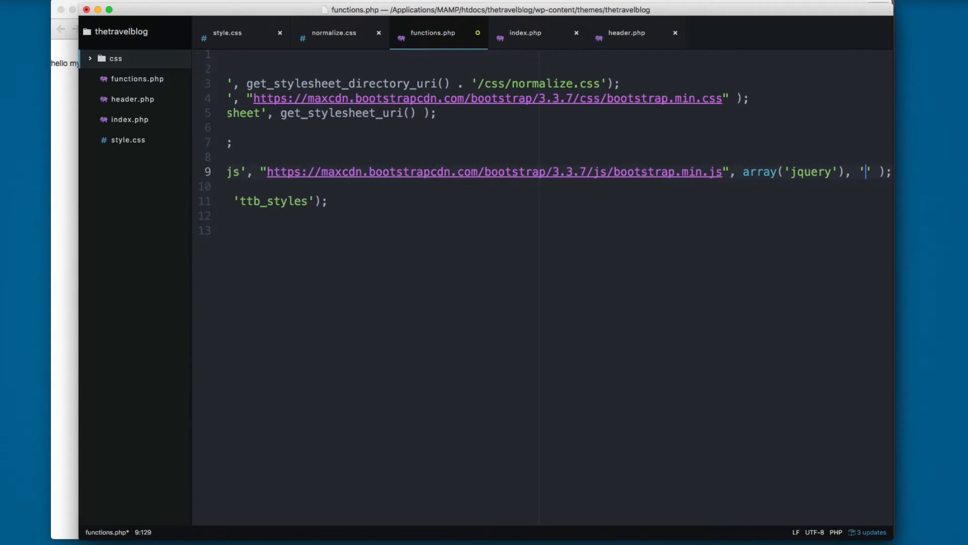
pyautogui.write('3.3.')
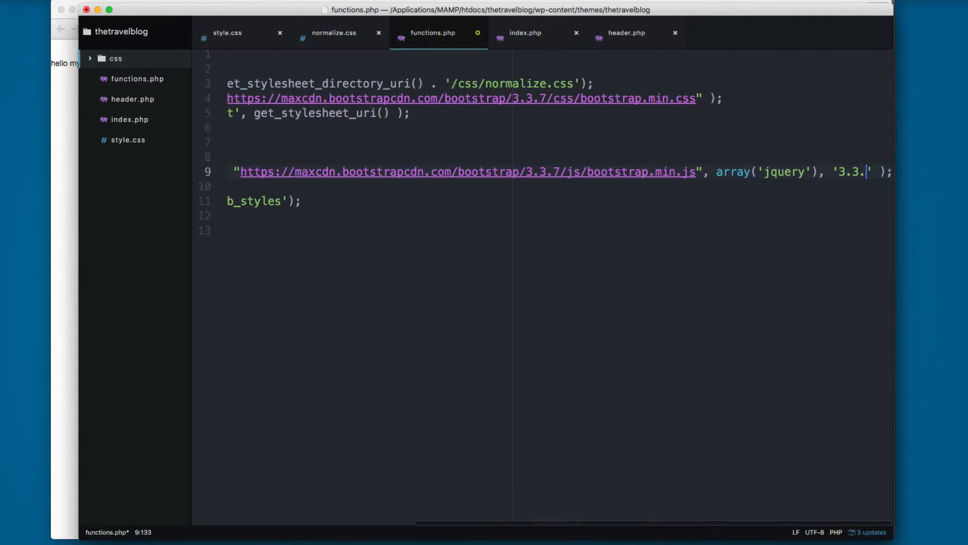
pyautogui.write('7')
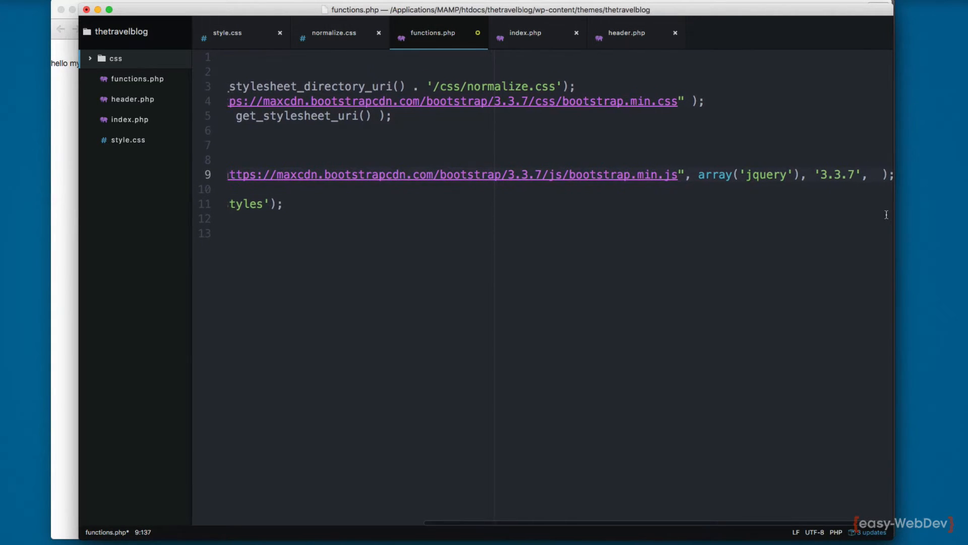
pyautogui.write('true')
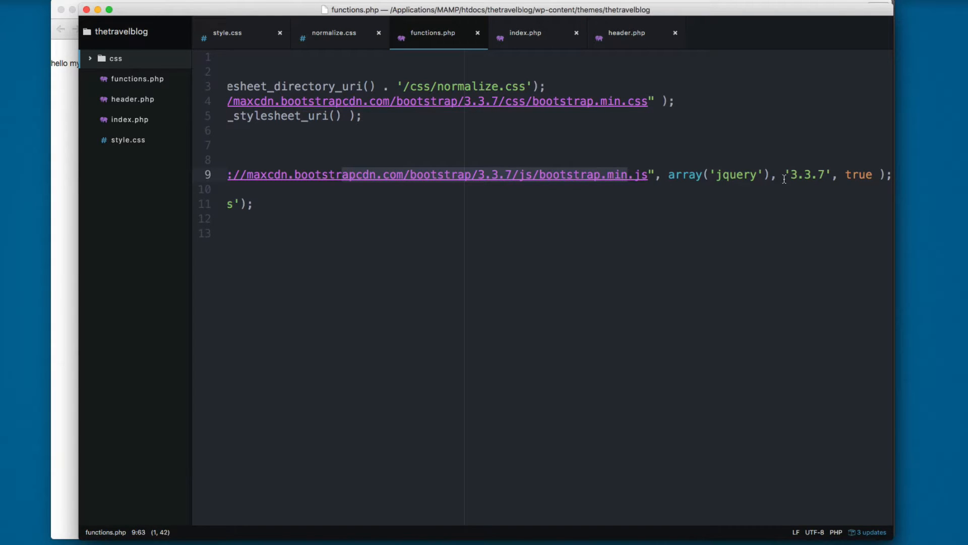
pyautogui.moveTo(818, 155)
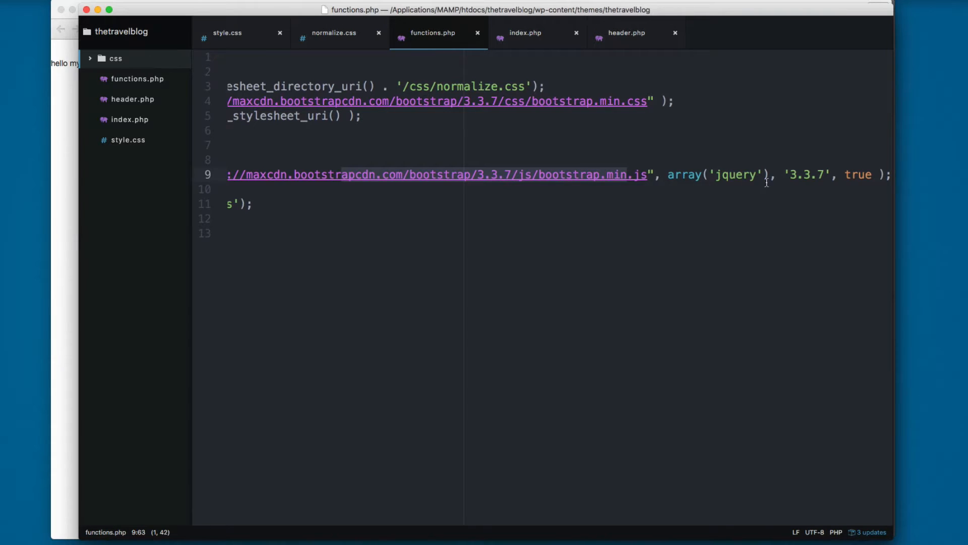
# Create footer.php with footer tags on separate lines, checking header.php's tags.
pyautogui.rightClick(114, 31)
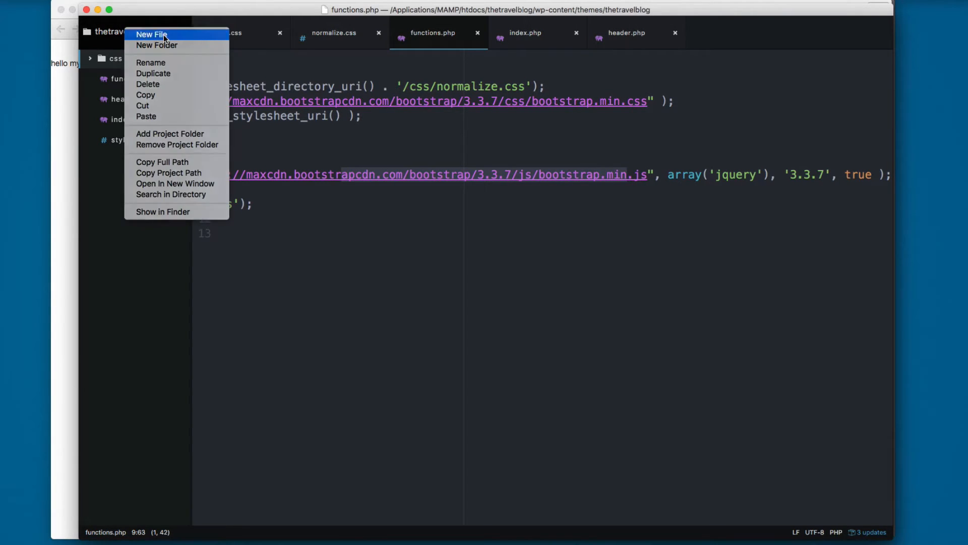
pyautogui.click(151, 34)
pyautogui.write('<footer></footer>')
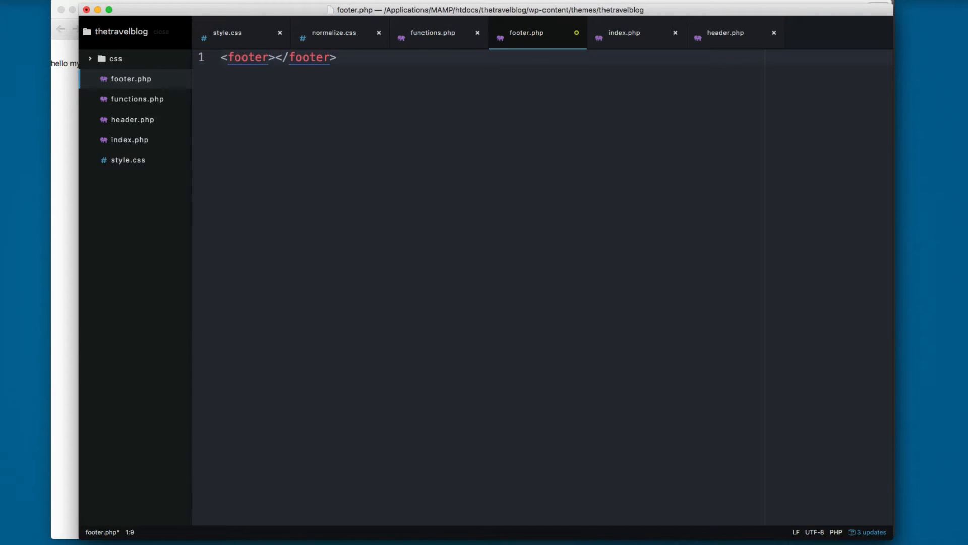
pyautogui.click(274, 57)
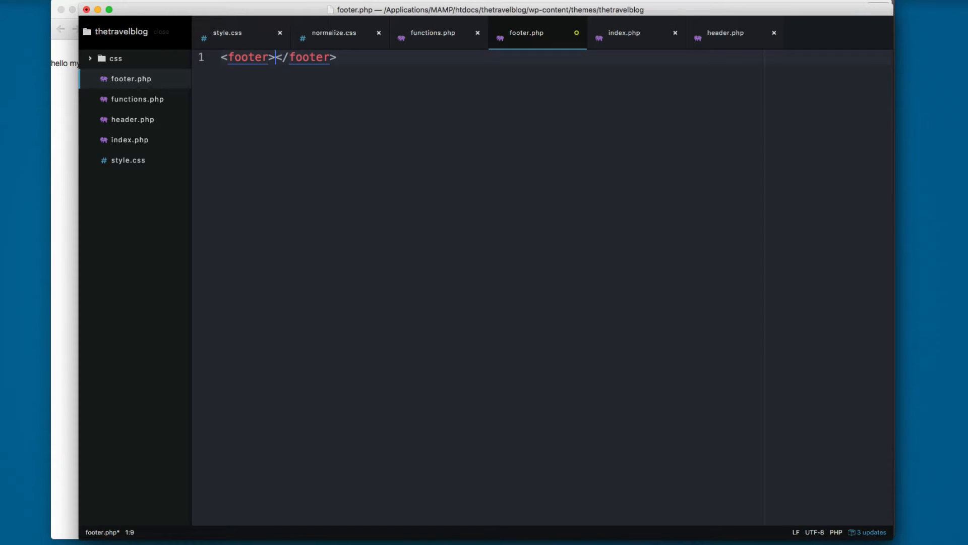
pyautogui.press('Enter')
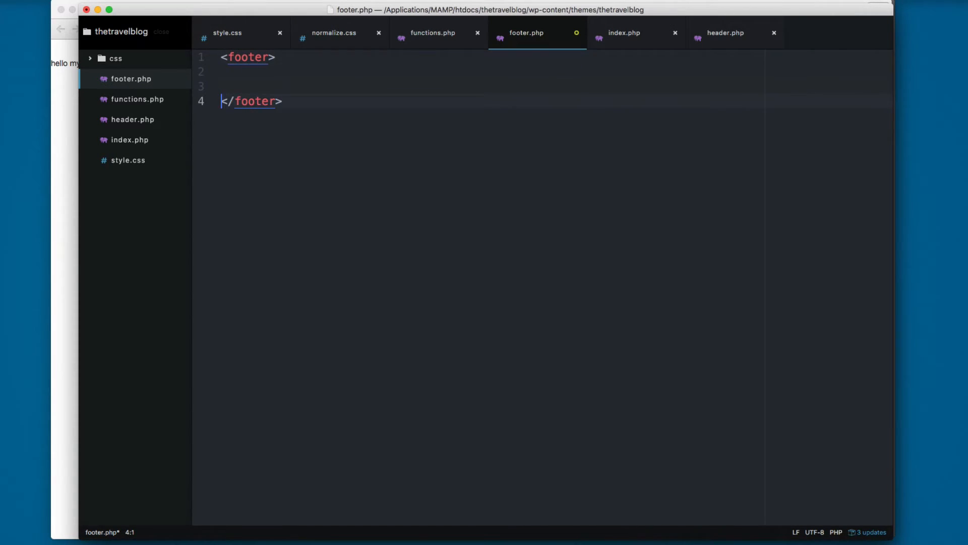
pyautogui.press('Enter')
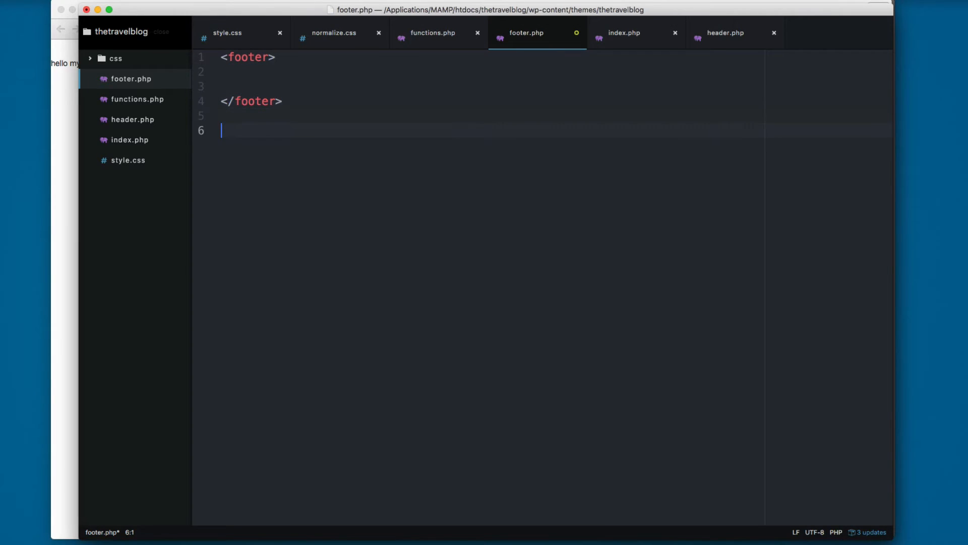
pyautogui.click(725, 32)
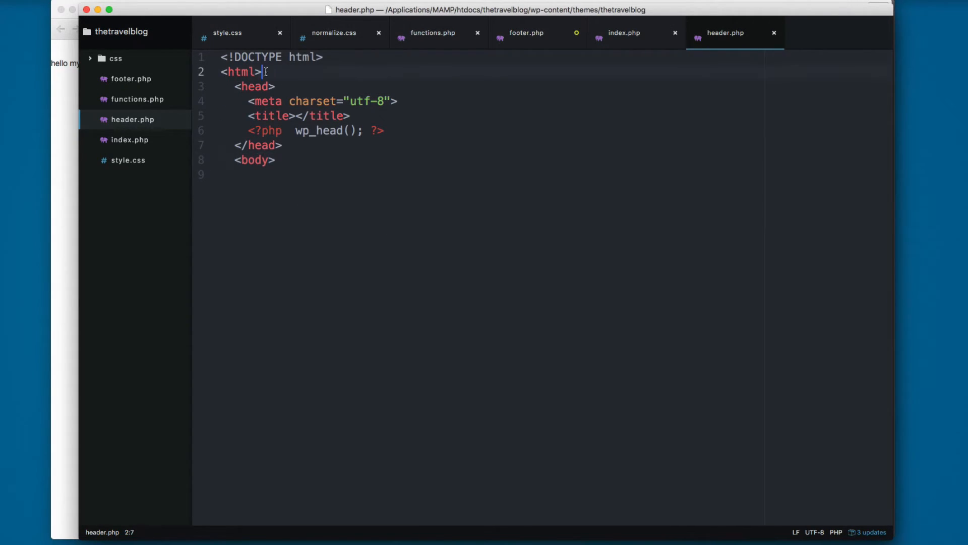
pyautogui.click(527, 32)
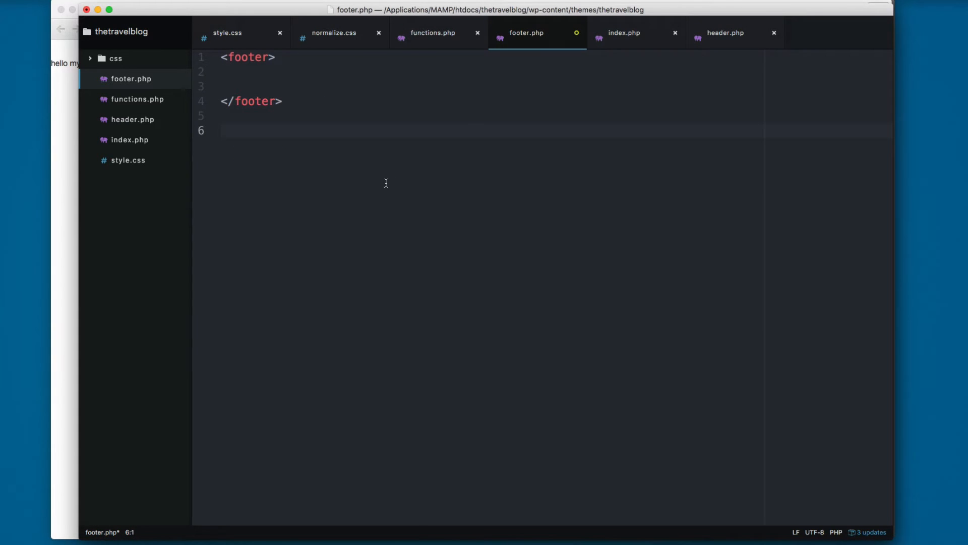
# Close body and html, add <?php wp_footer(); ?>, and move to index.php for get_footer().
pyautogui.write('/body>')
pyautogui.write('<')
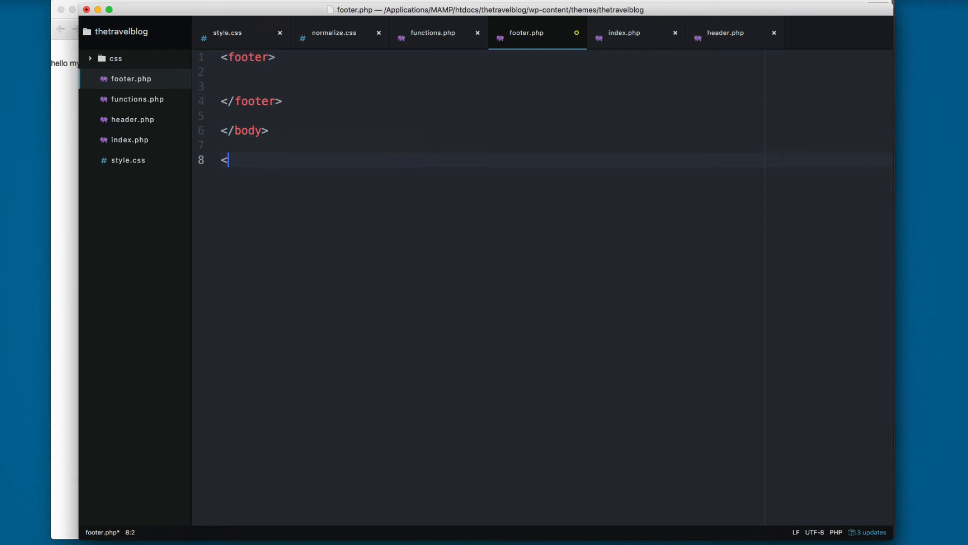
pyautogui.write('/html>')
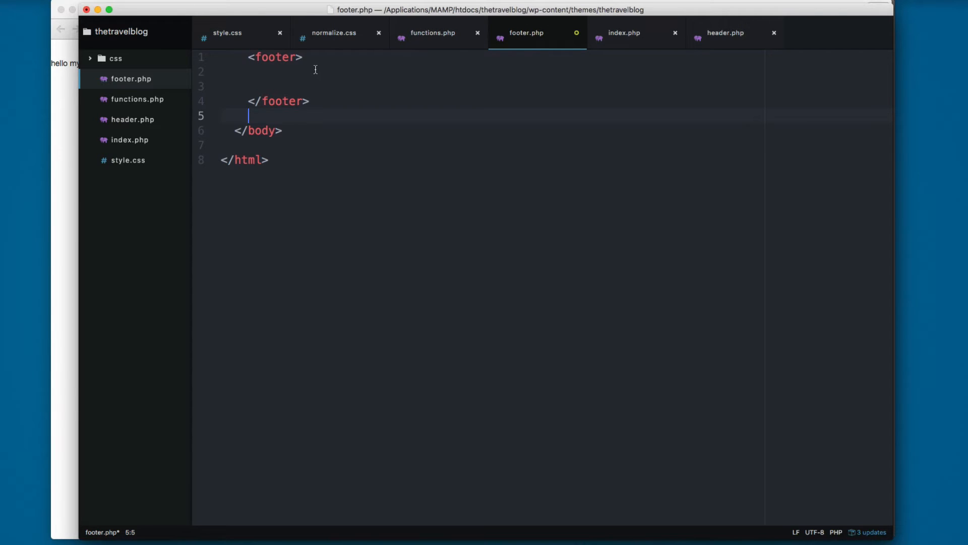
pyautogui.write('<?p')
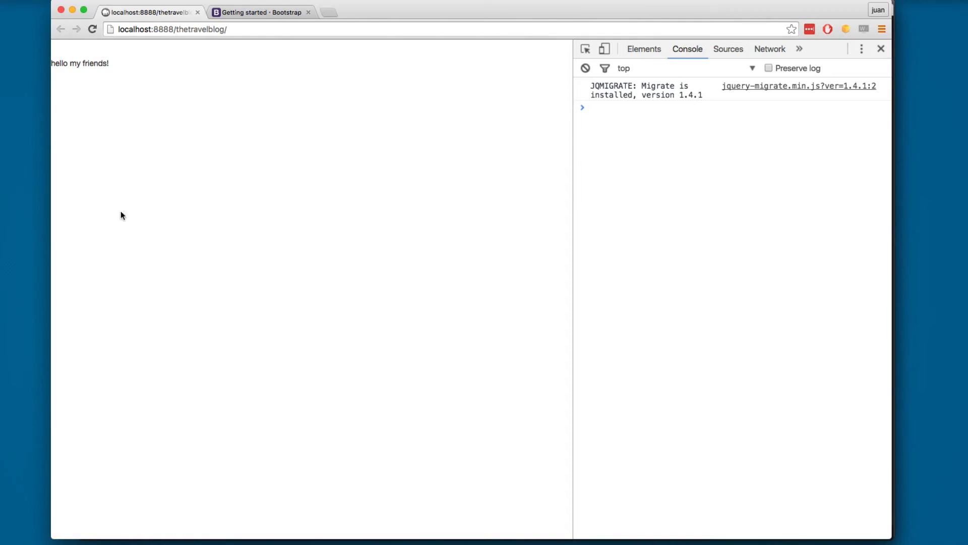
pyautogui.moveTo(640, 233)
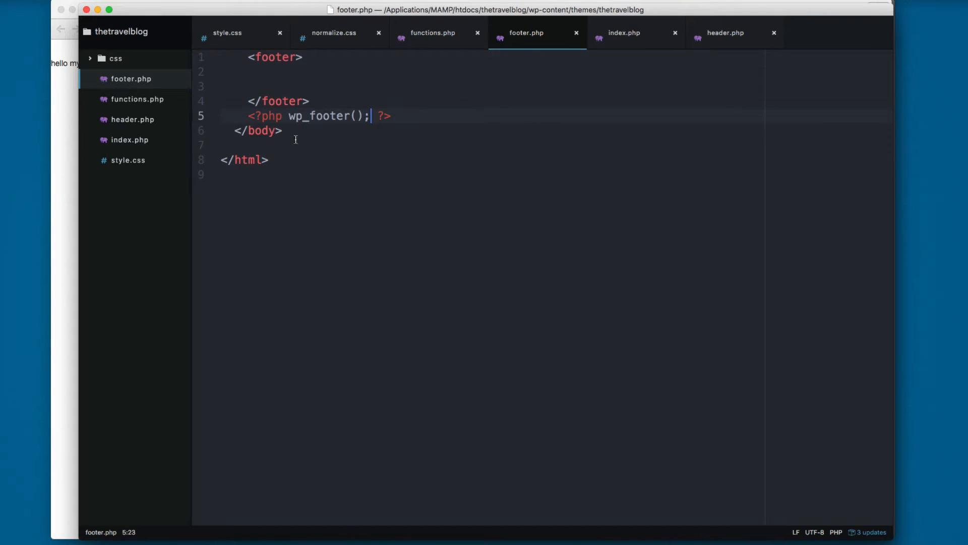
pyautogui.click(623, 32)
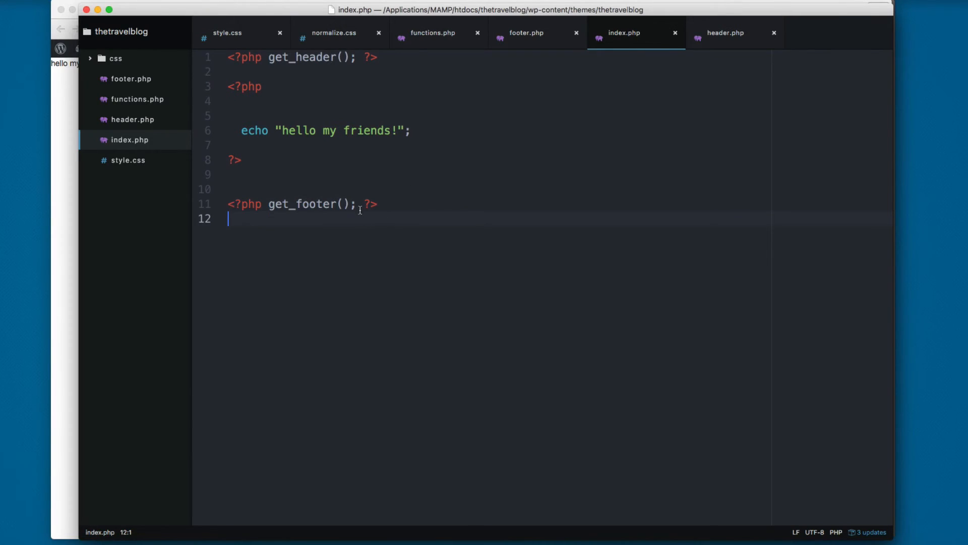
# Select the get_footer line, reload the blog showing the admin bar, and return to functions.php.
pyautogui.moveTo(230, 204); pyautogui.dragTo(363, 204)
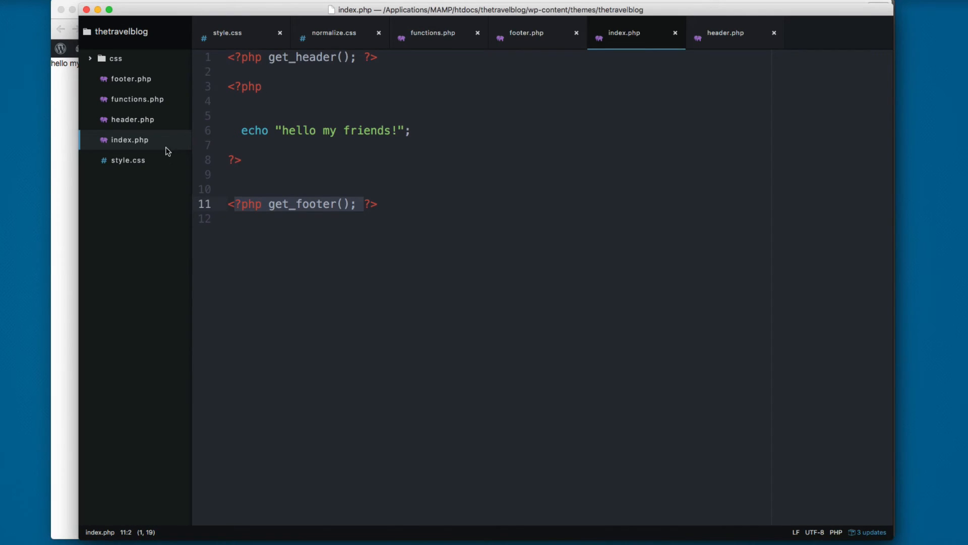
pyautogui.click(526, 33)
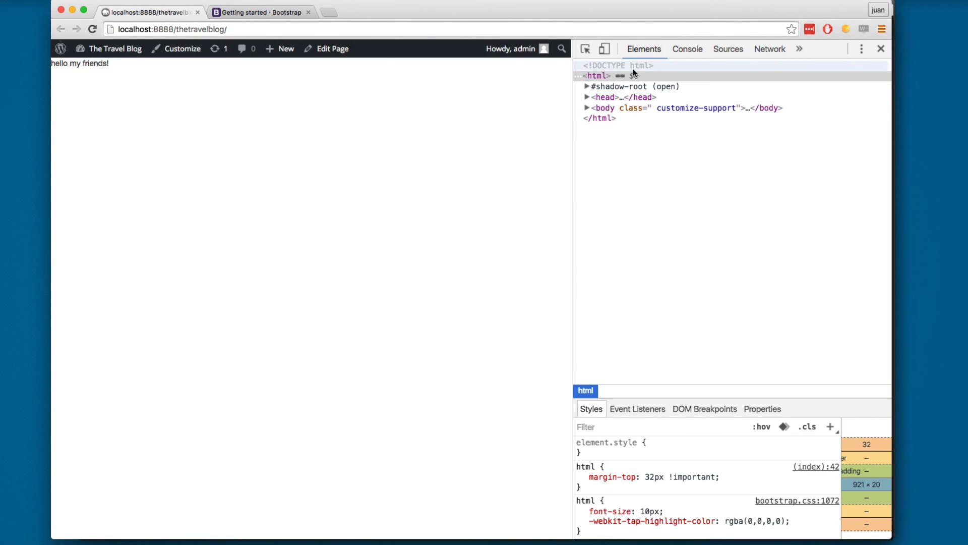
pyautogui.click(586, 108)
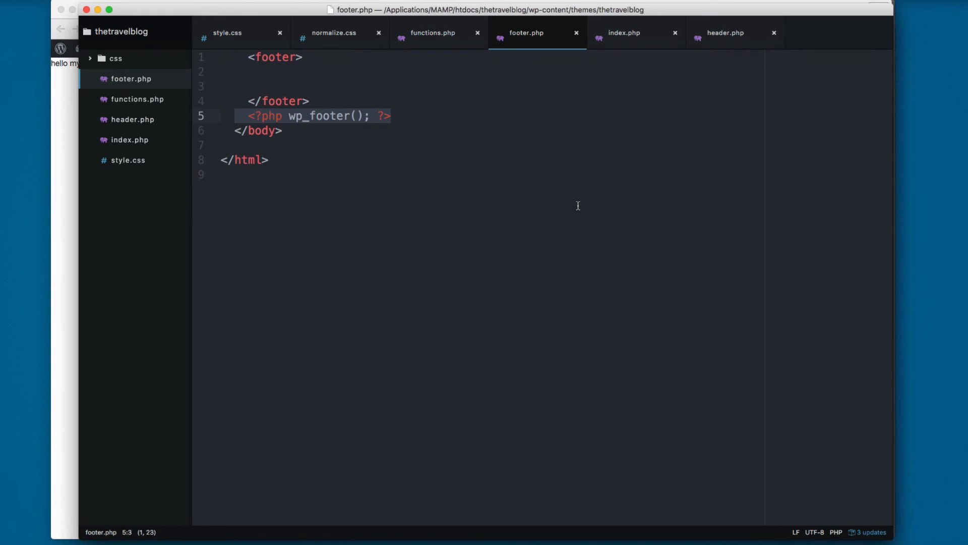
pyautogui.click(432, 32)
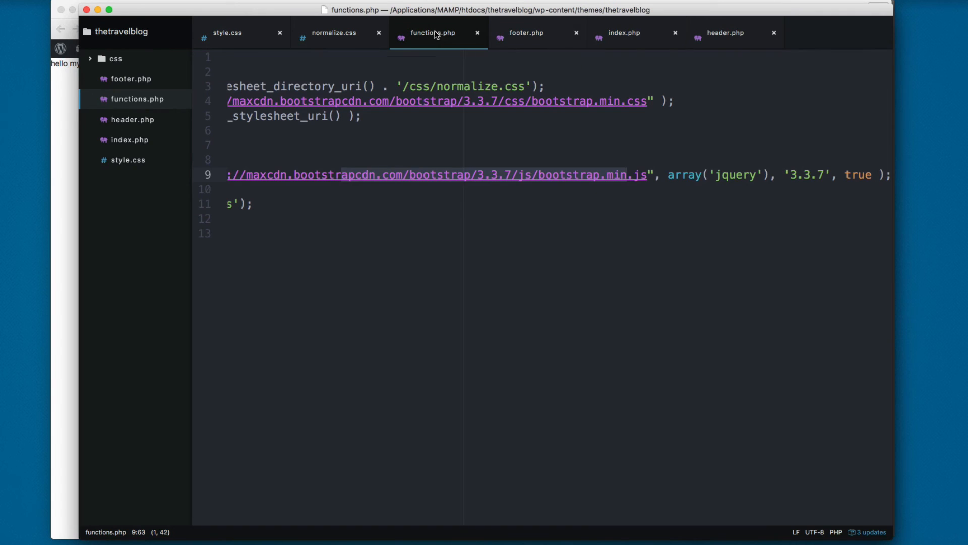